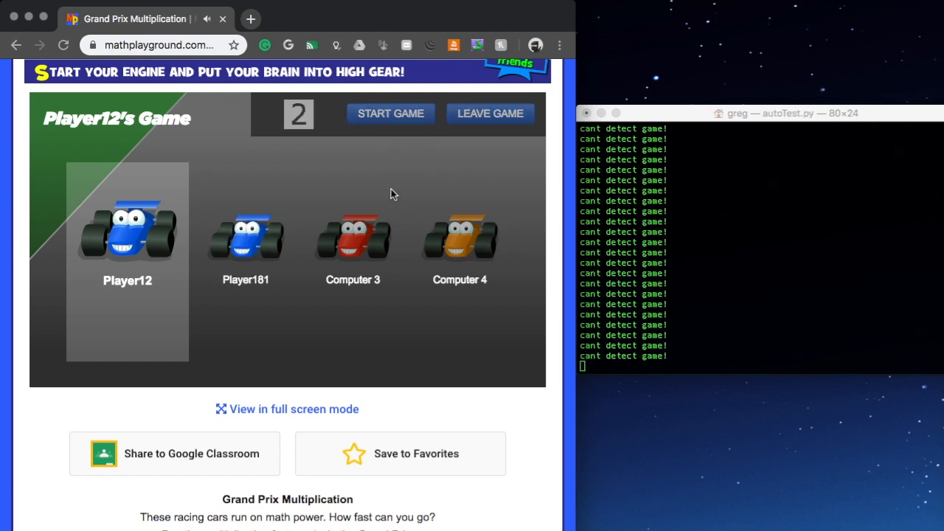
Start the race from the Player12's Game lobby so the first question appears
{"action": "left_click", "coordinate": [391, 112]}
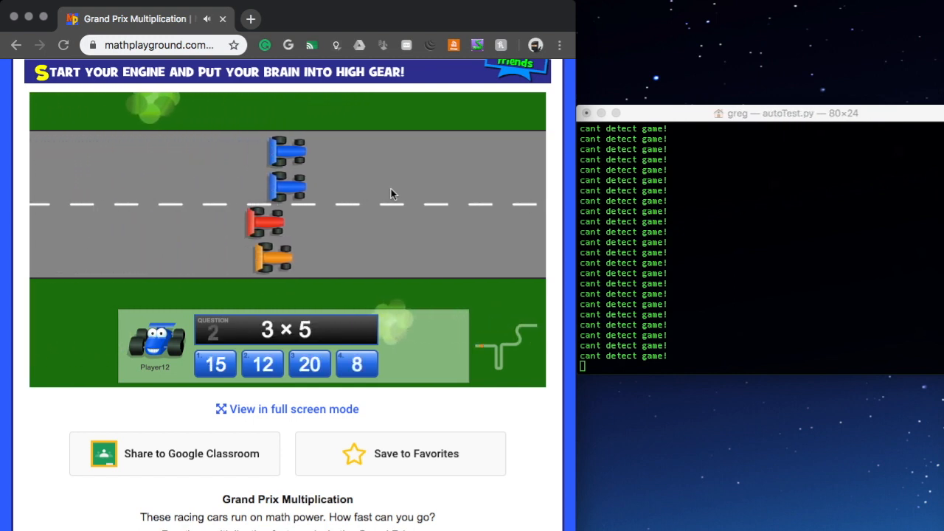
Answer the questions correctly: 15 for 3 × 5, 20 for 4 × 5, 12 for 2 × 6
{"action": "left_click", "coordinate": [215, 363]}
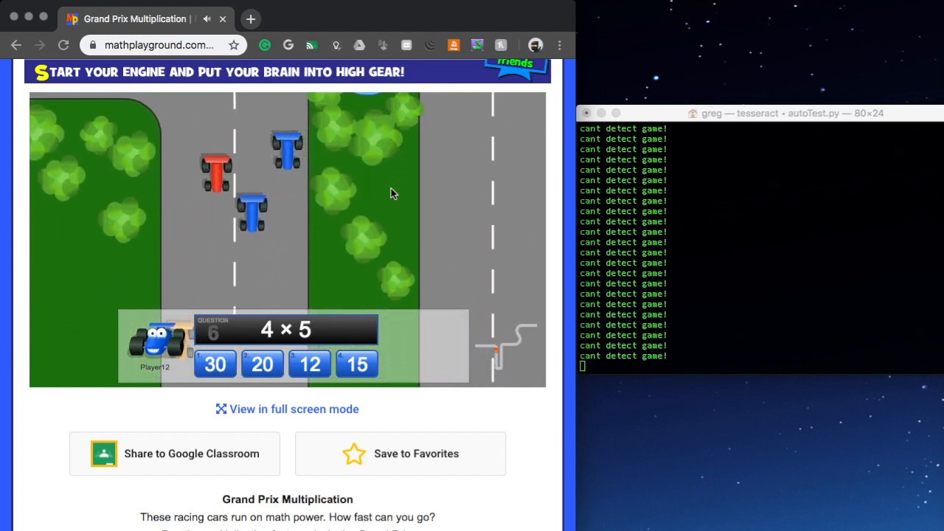
{"action": "left_click", "coordinate": [263, 363]}
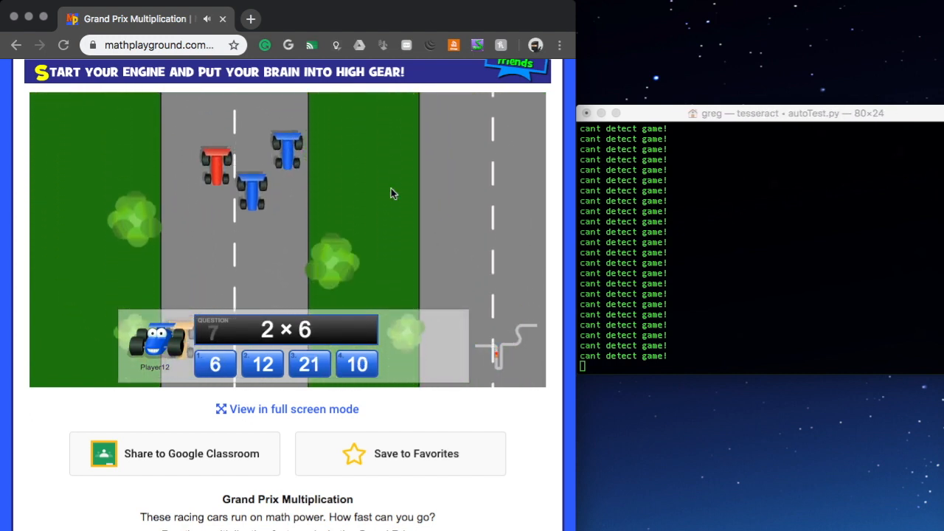
{"action": "left_click", "coordinate": [262, 363]}
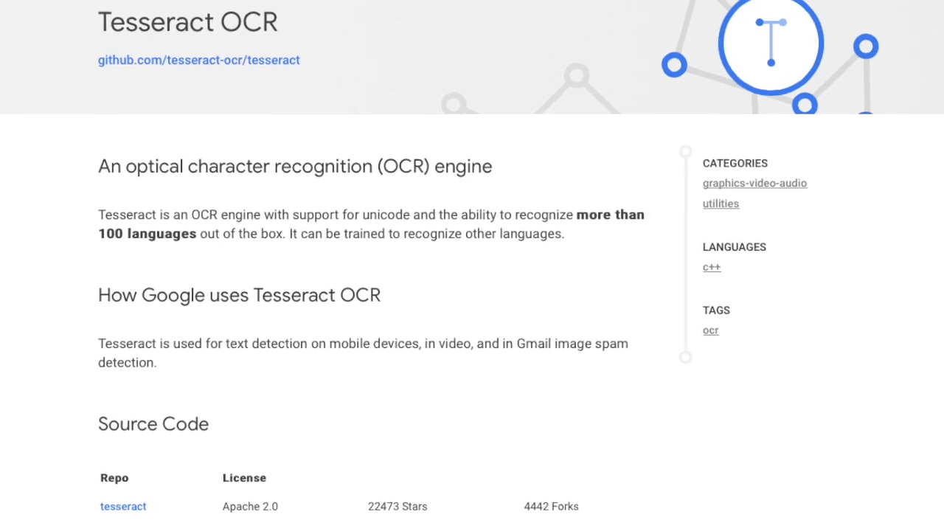
Scroll the Tesseract OCR project page down to its description and Source Code section
{"action": "scroll", "scroll_direction": "down", "scroll_amount": 3}
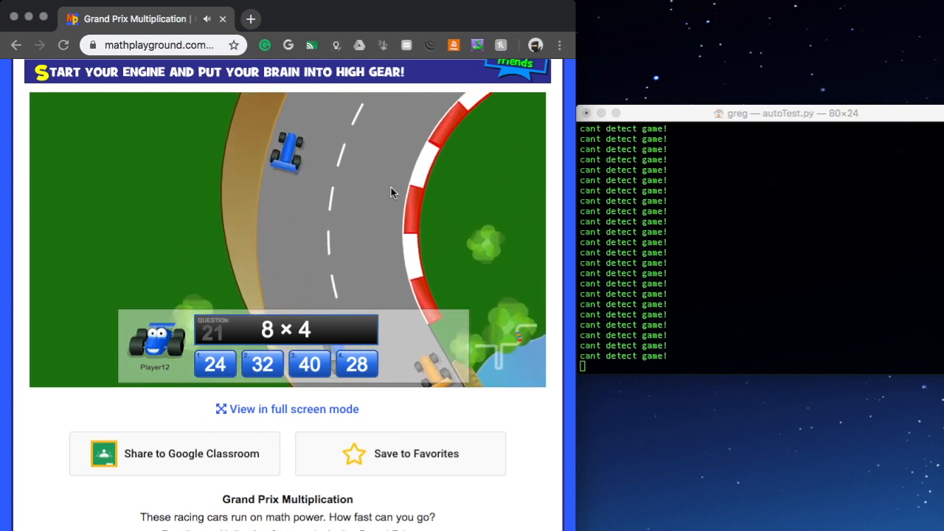
Answer 32 for 8 × 4 to advance the race to question 22
{"action": "left_click", "coordinate": [263, 362]}
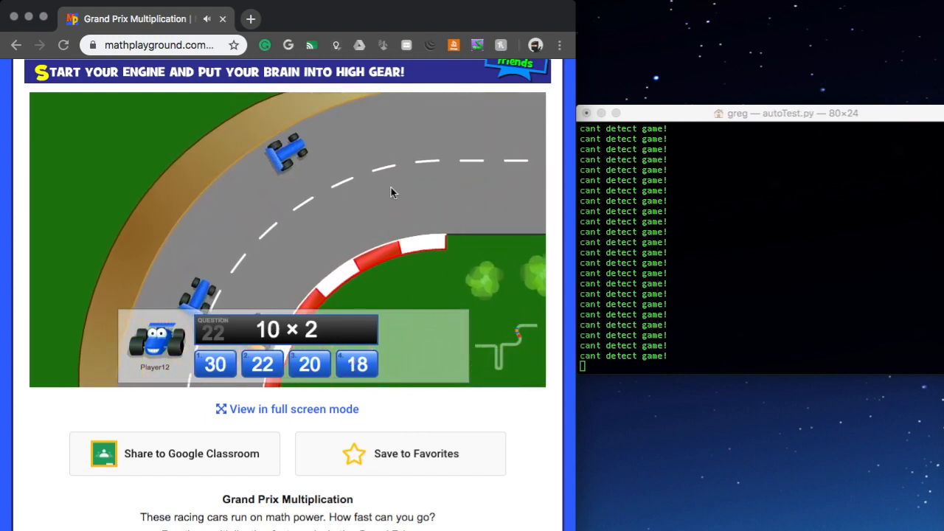